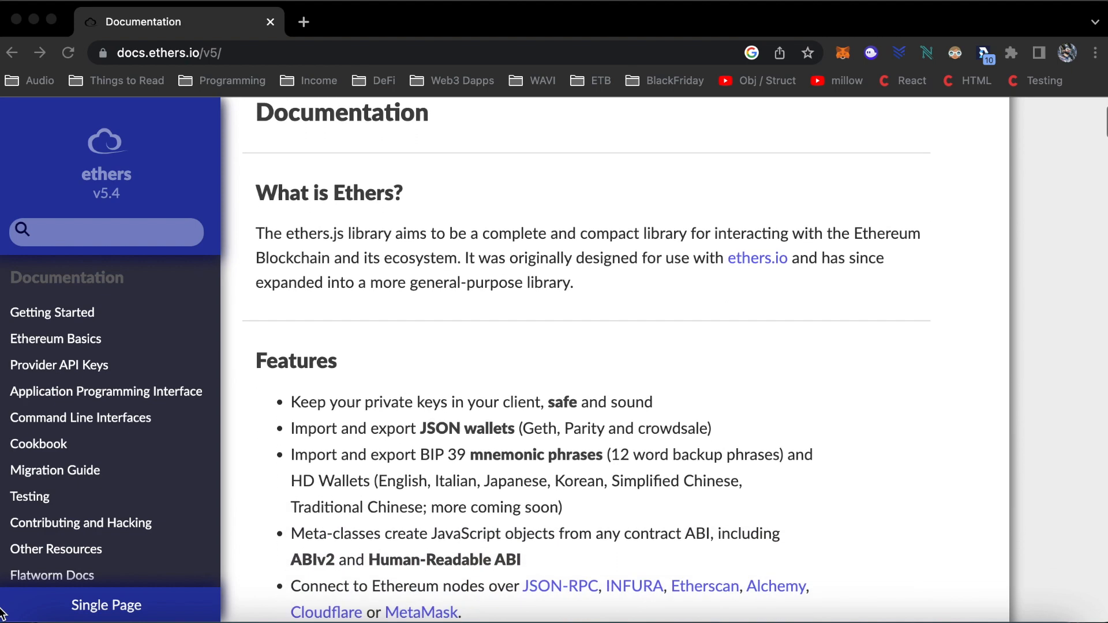
Scroll through the ethers.js v5 documentation and the ethers npm package page.
scroll("down", 3)
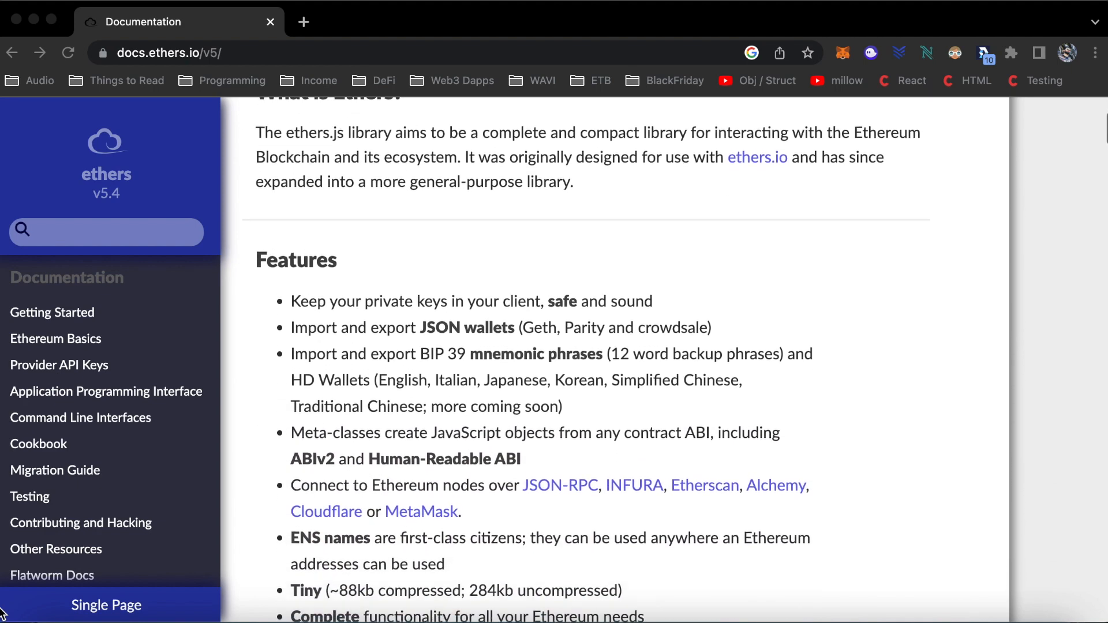
scroll("down", 3)
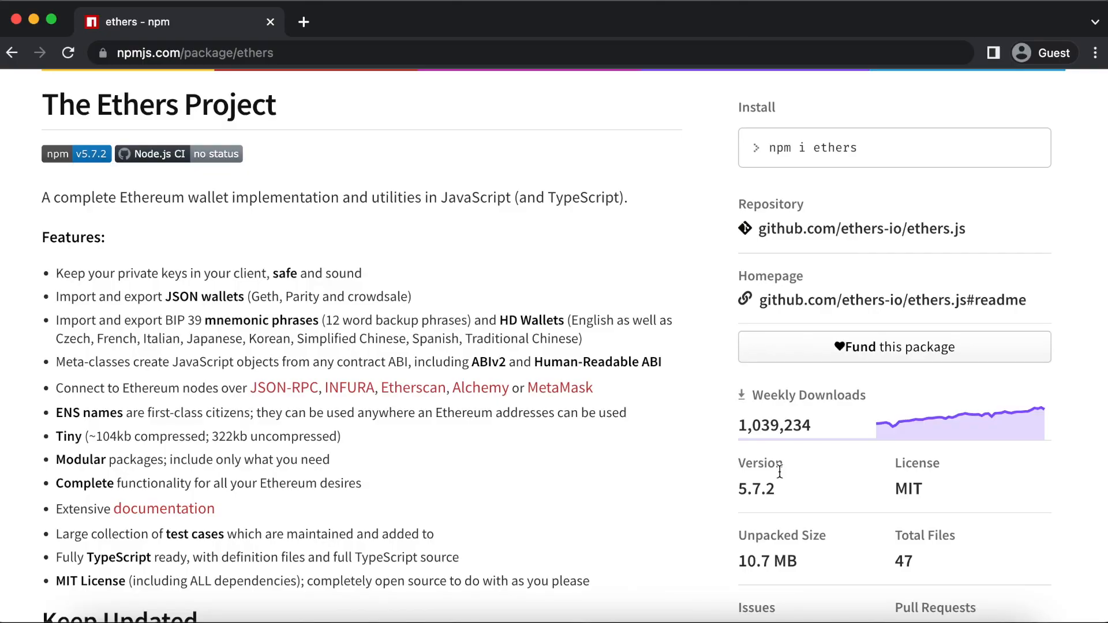
mouse_move(869, 450)
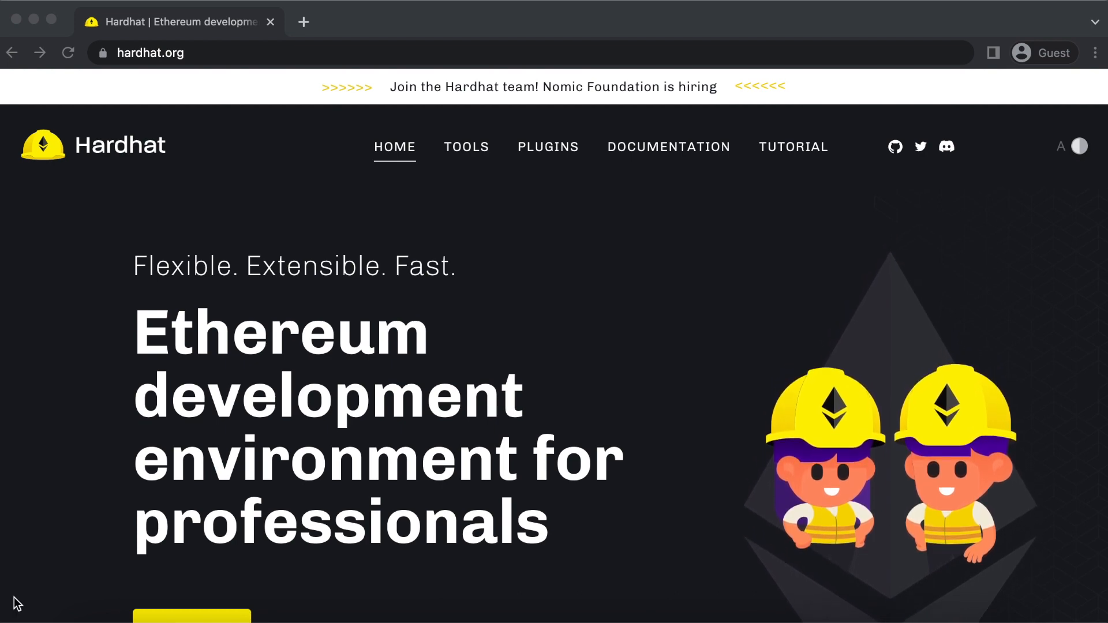
Scroll down the Hardhat homepage and the MetaMask wallet landing page.
scroll("down", 3)
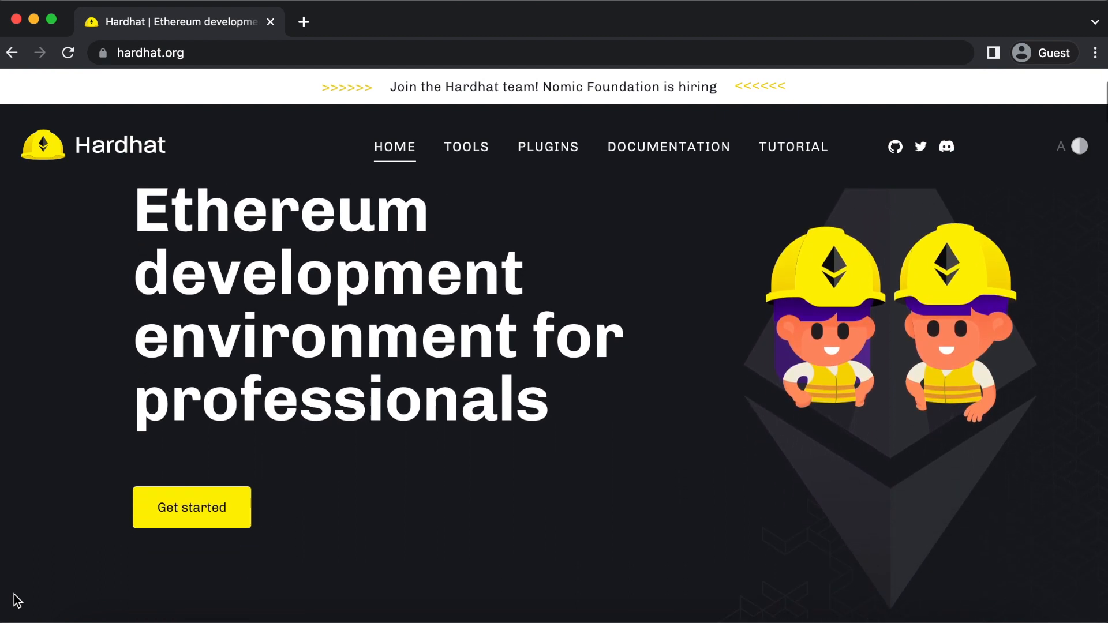
scroll("down", 3)
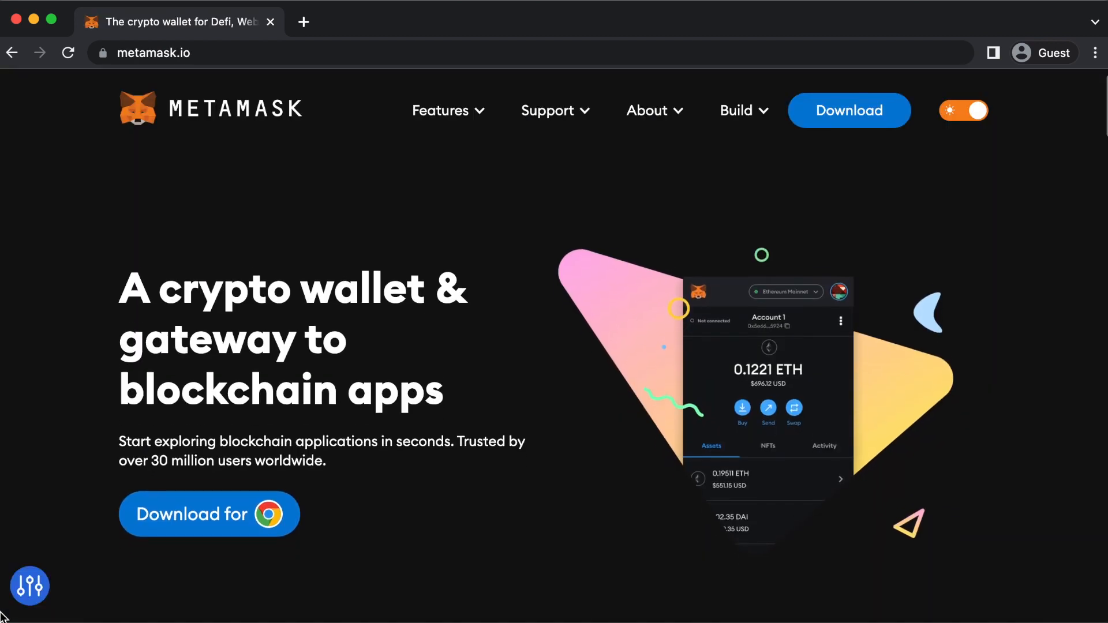
scroll("down", 3)
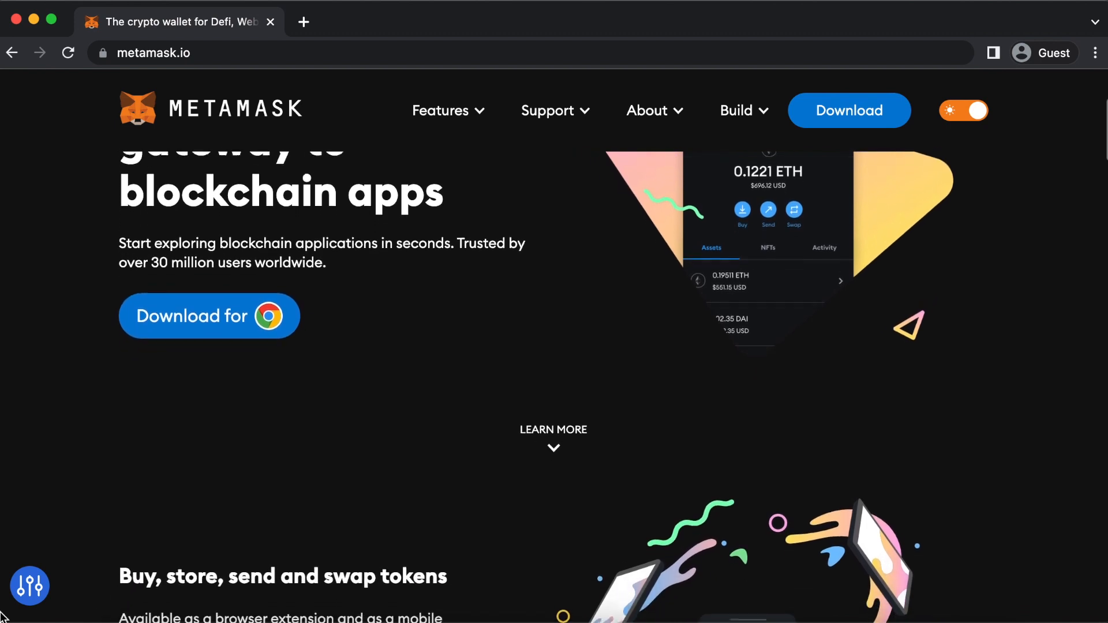
scroll("down", 3)
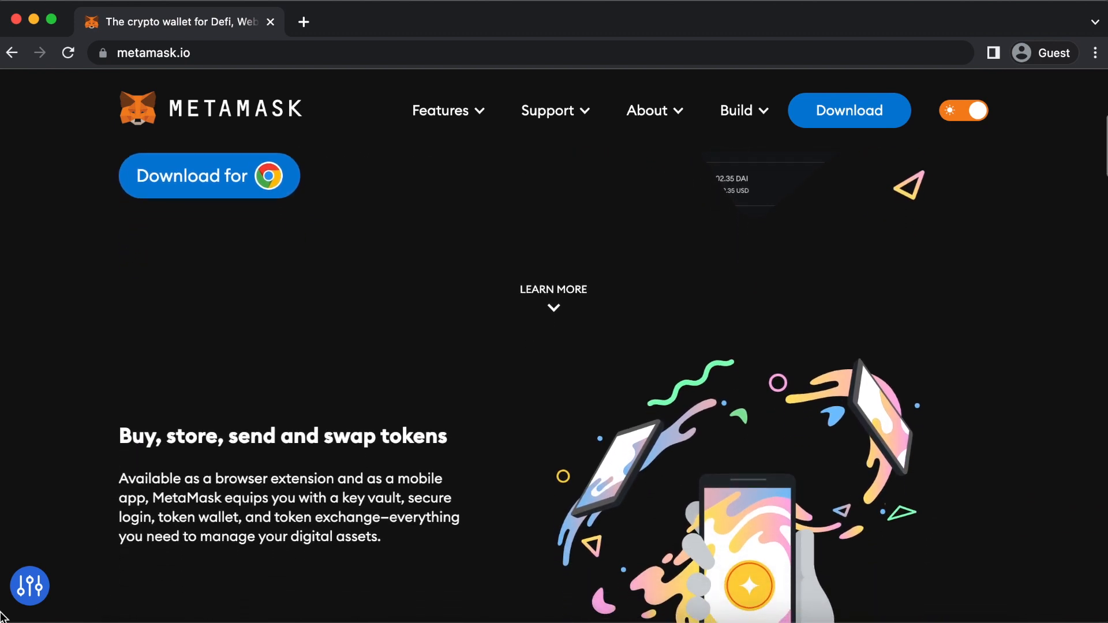
scroll("down", 3)
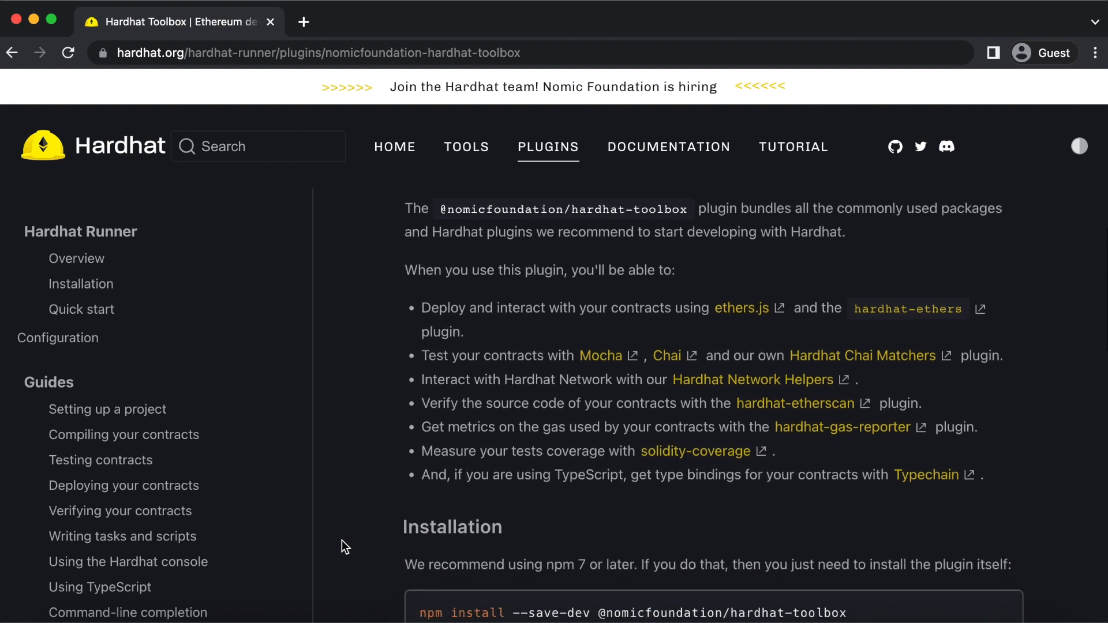
Scroll the Hardhat Toolbox plugin page down to its Installation section.
scroll("down", 3)
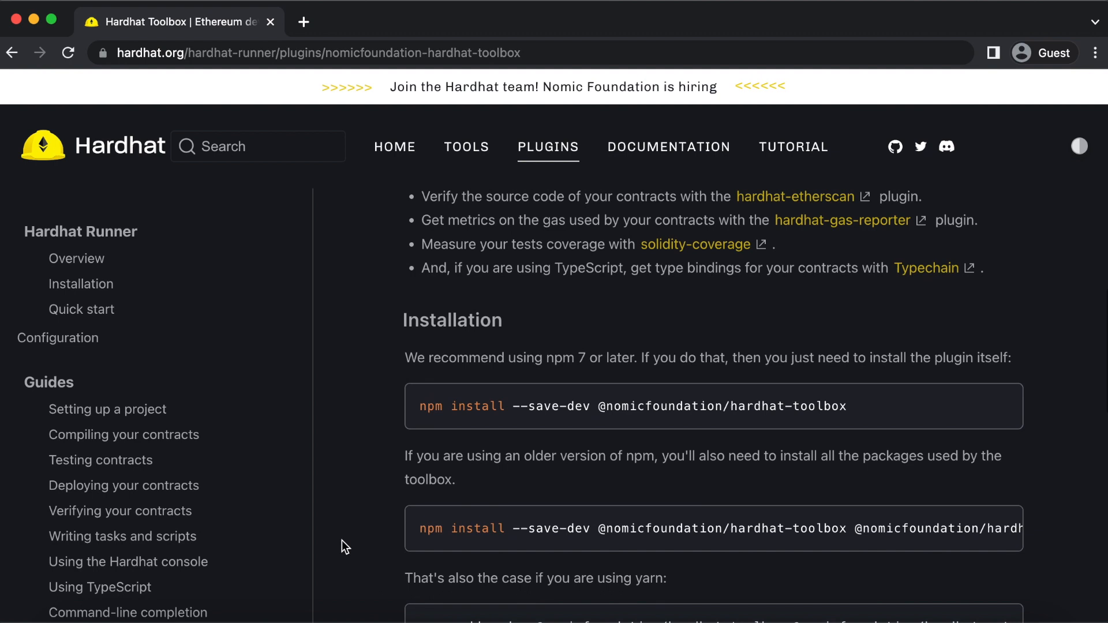
scroll("down", 3)
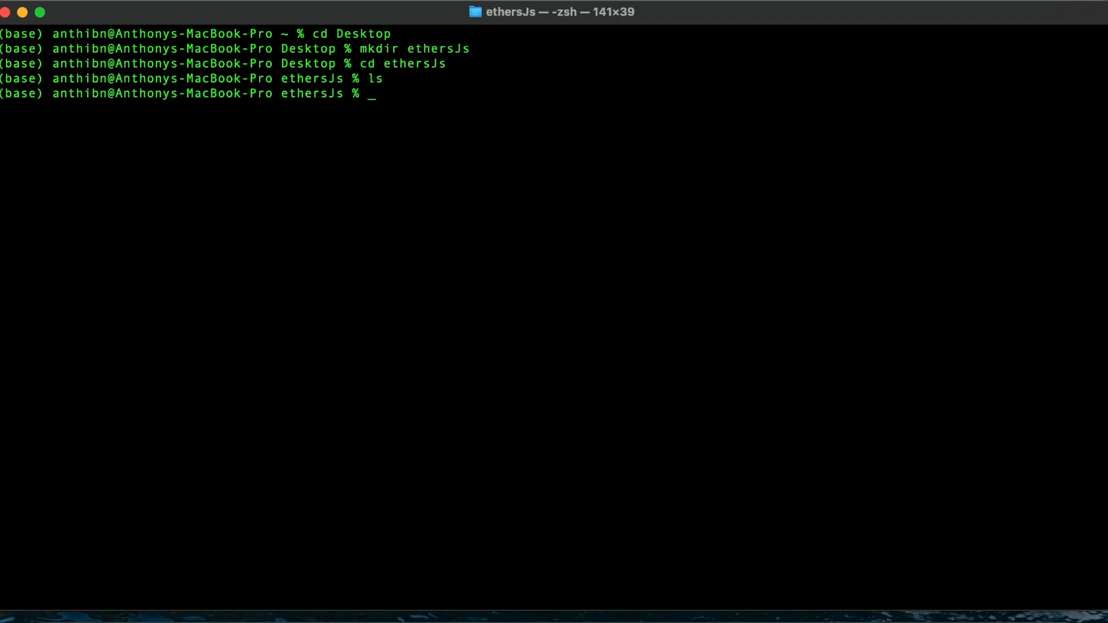
Initialise npm in the new ethersJs folder with npm init.
type("npm init")
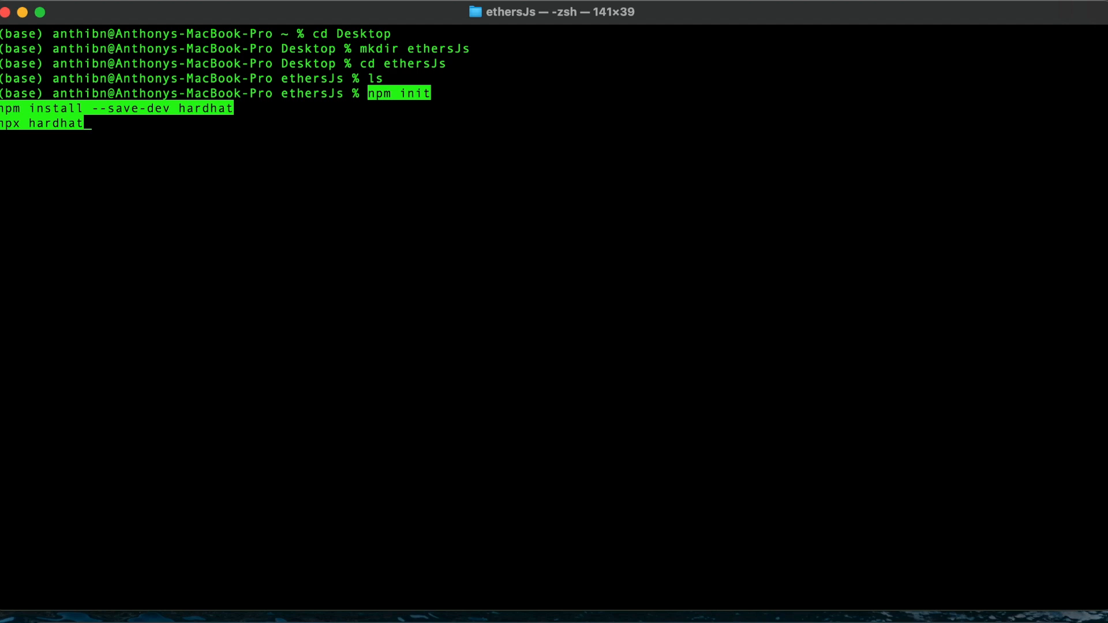
key("Return")
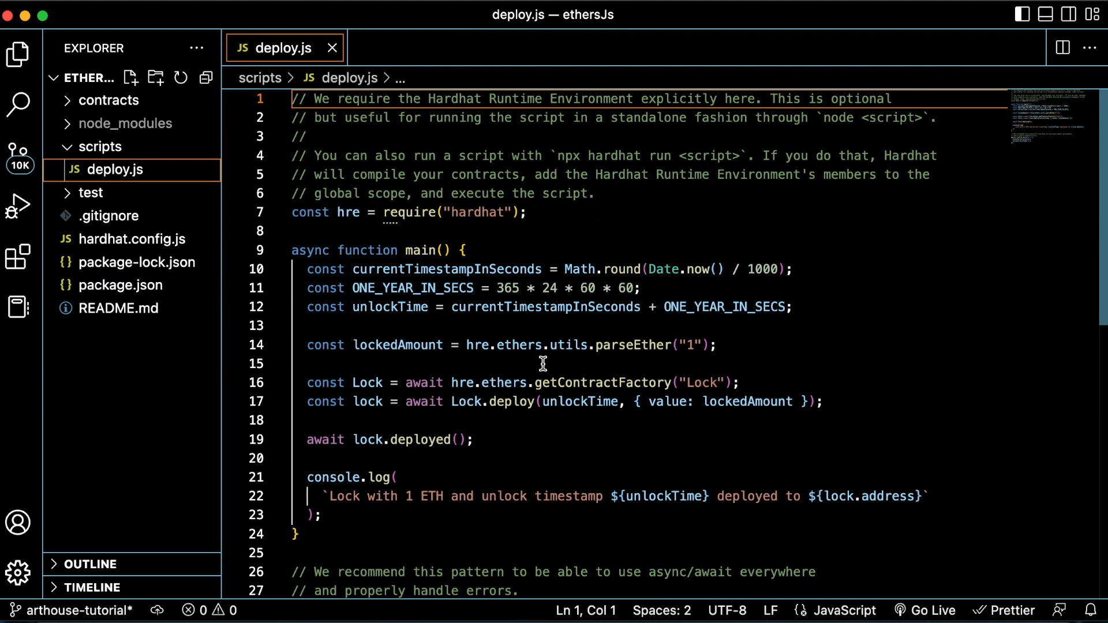
Select the word 'ethers' in the scripts/deploy.js file.
double_click(504, 382)
type("npx hardhat")
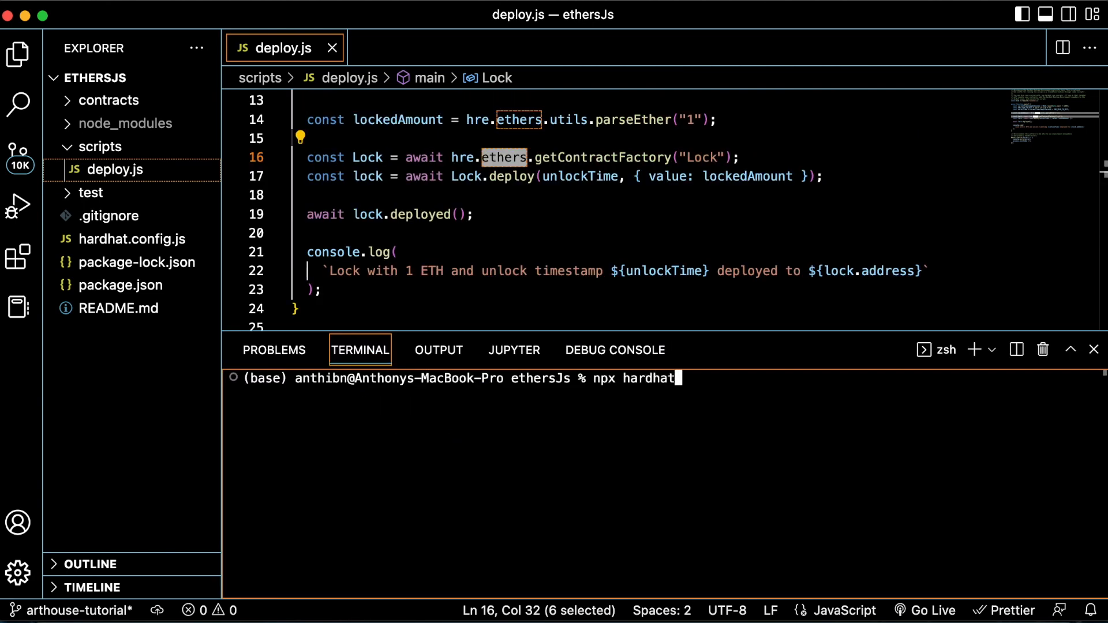
Run npx hardhat node and scroll the listed 10000 ETH test accounts.
type("node")
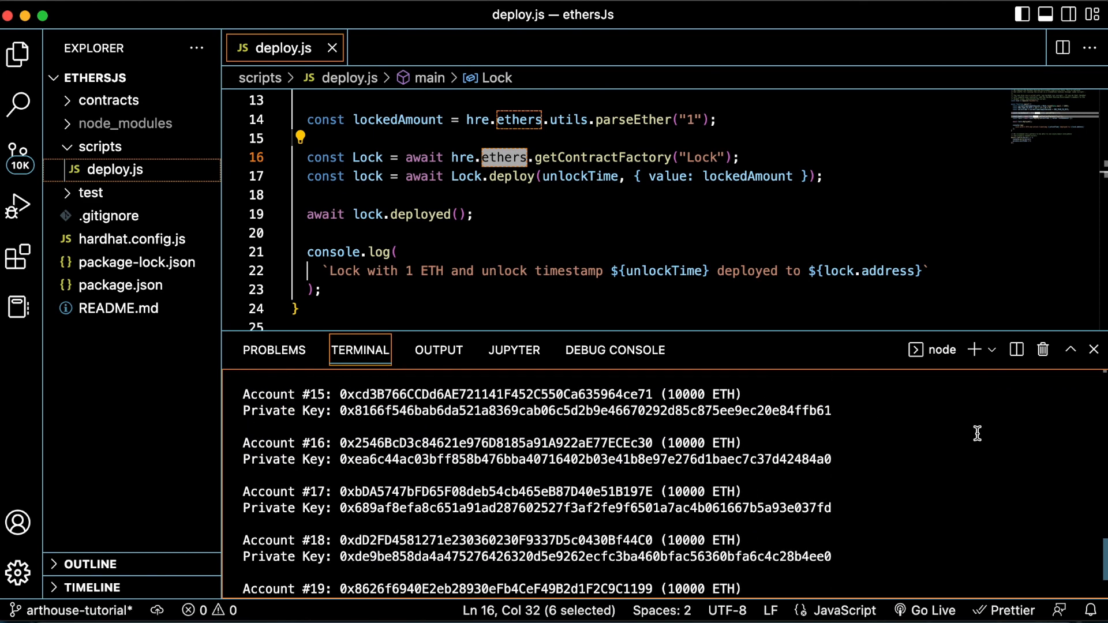
scroll("down", 3)
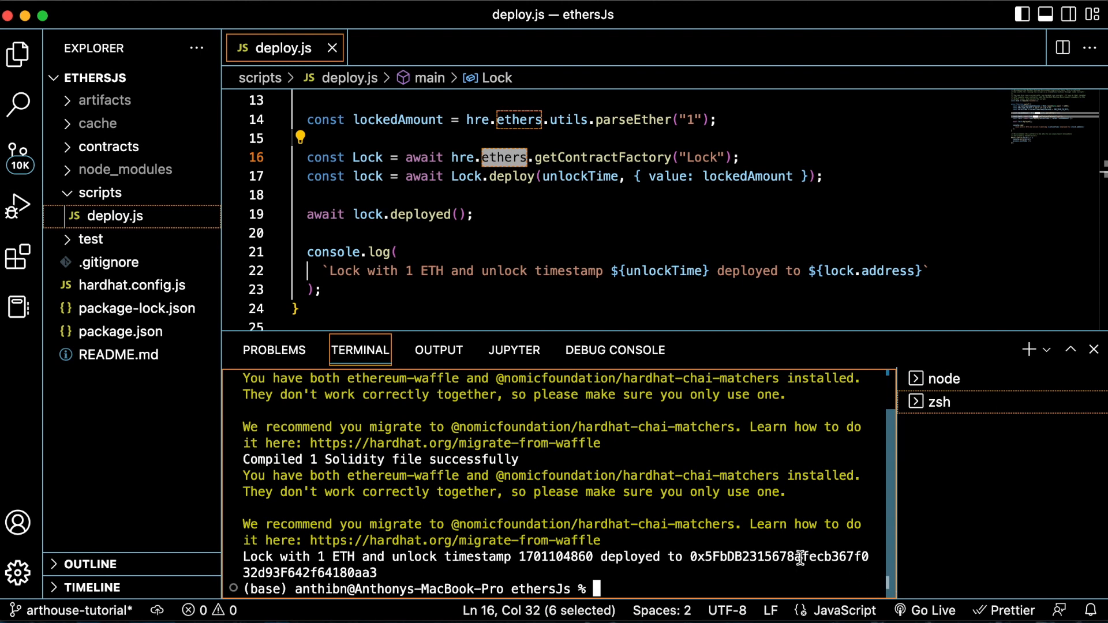
Select the deployed Lock contract address printed in the terminal.
double_click(777, 557)
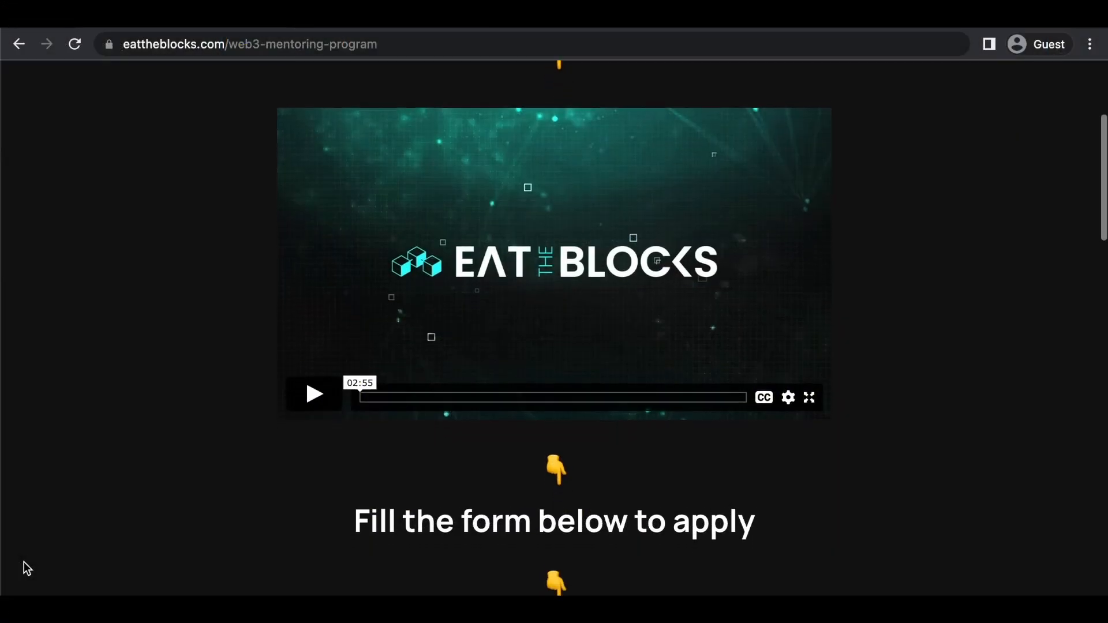
Scroll the mentoring page and courses page to the Advanced security and DeFi courses.
scroll("down", 3)
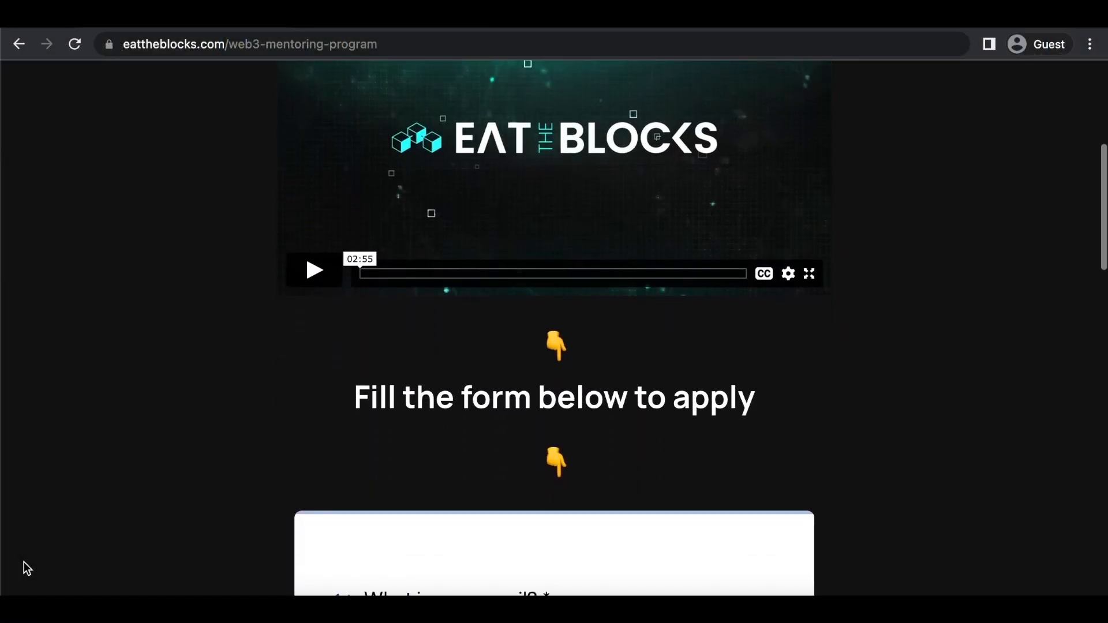
scroll("down", 3)
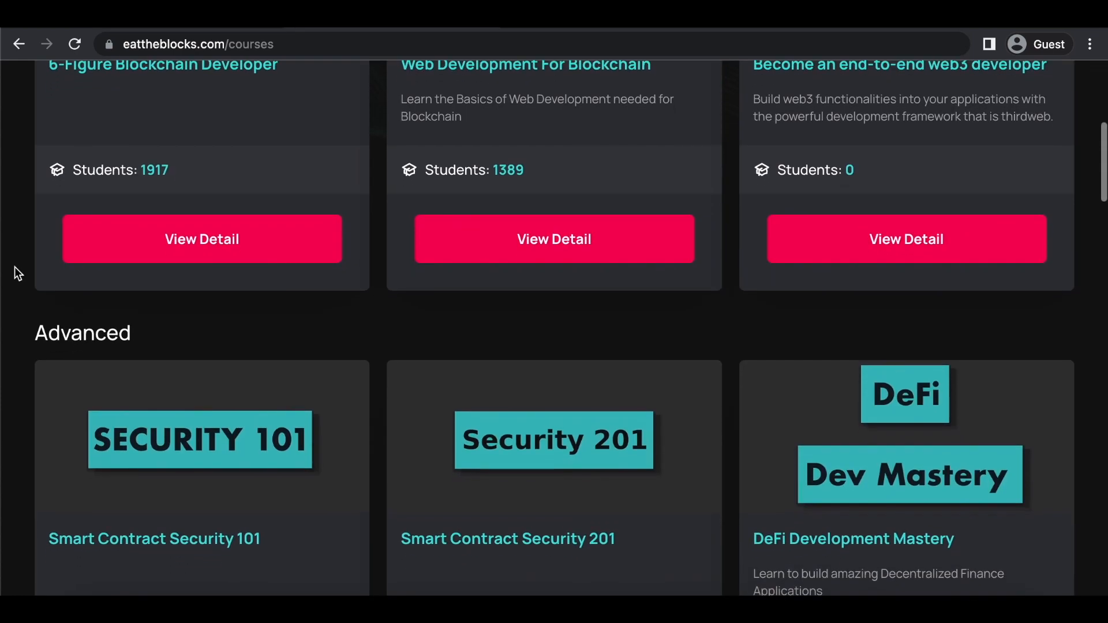
scroll("down", 3)
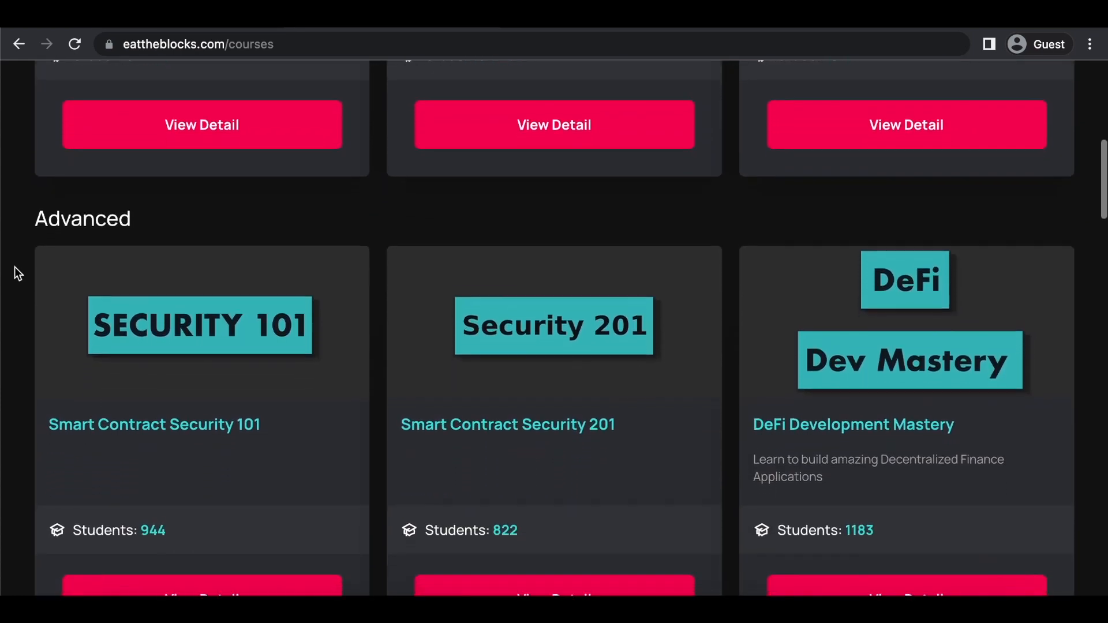
scroll("down", 3)
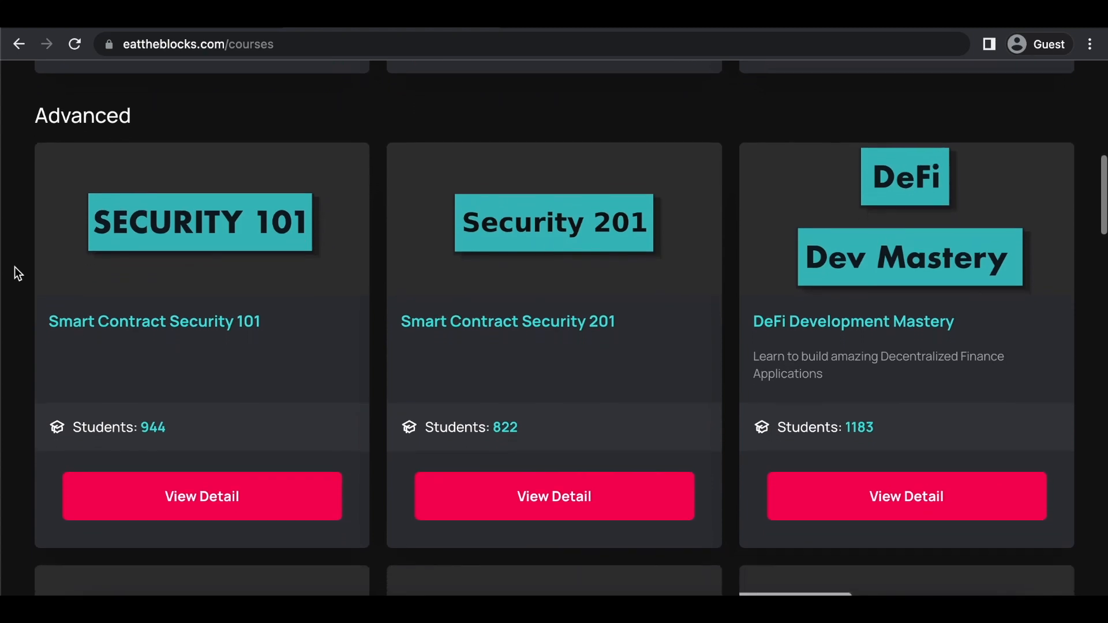